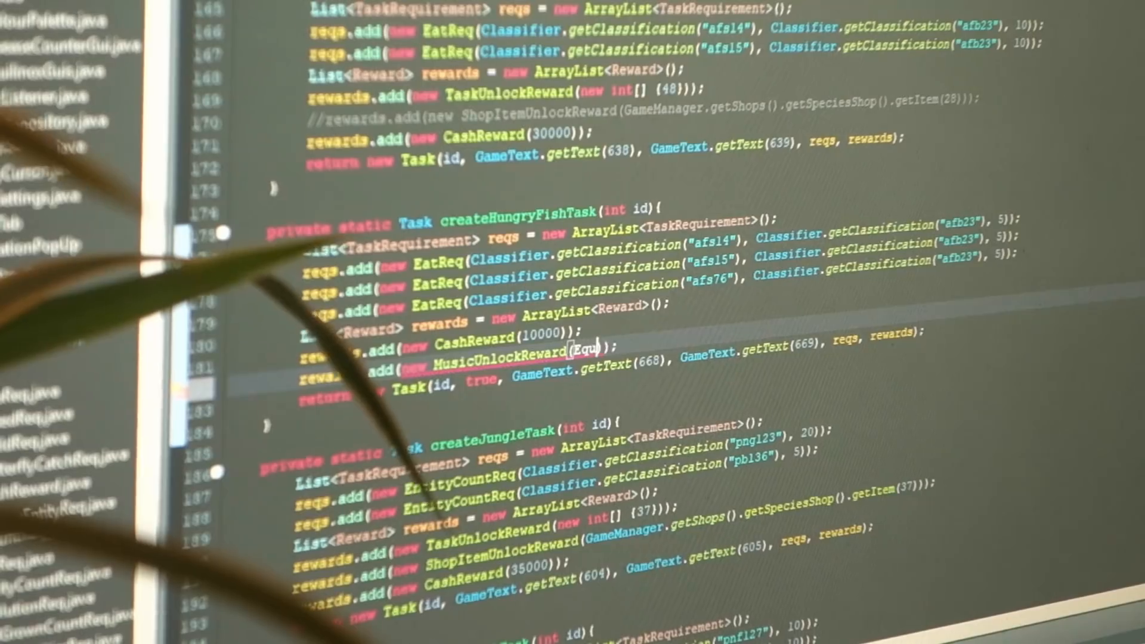
- Add a MusicUnlockReward after the CashReward line in createHungryFishTask
text(.)
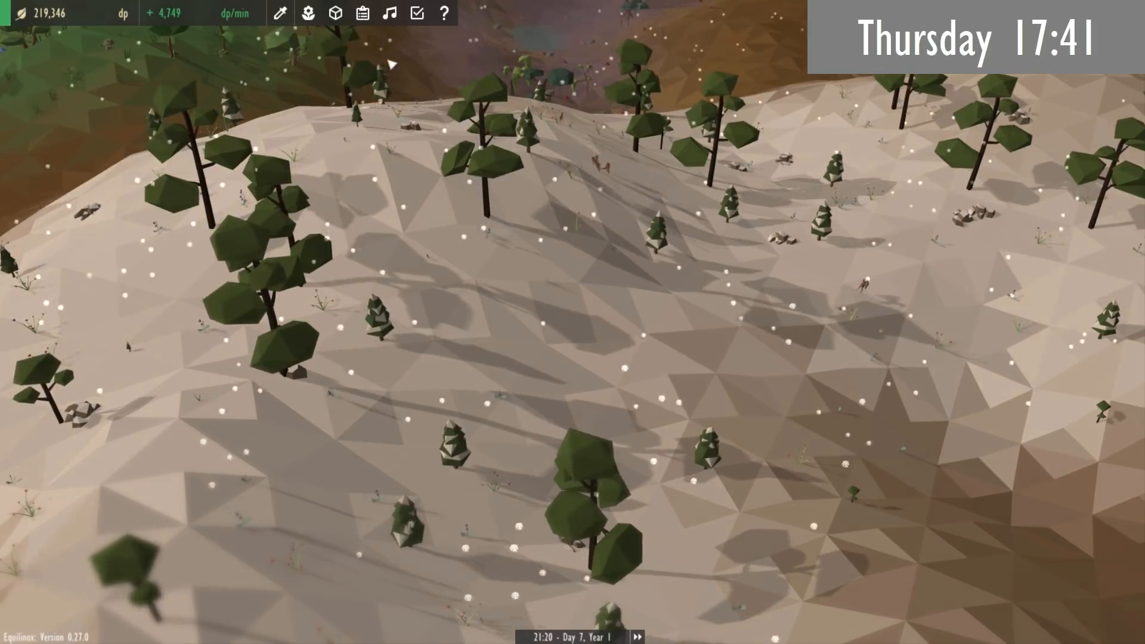
- View the locked music tracks, then show the daisy task rewarding the Wander track
click(390, 14)
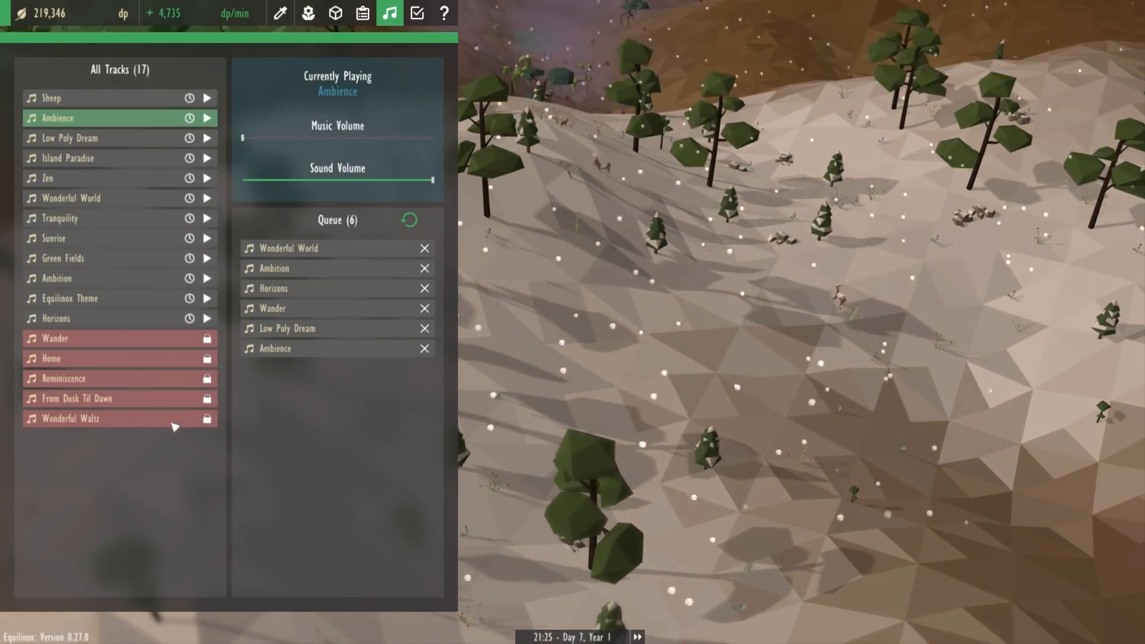
click(362, 14)
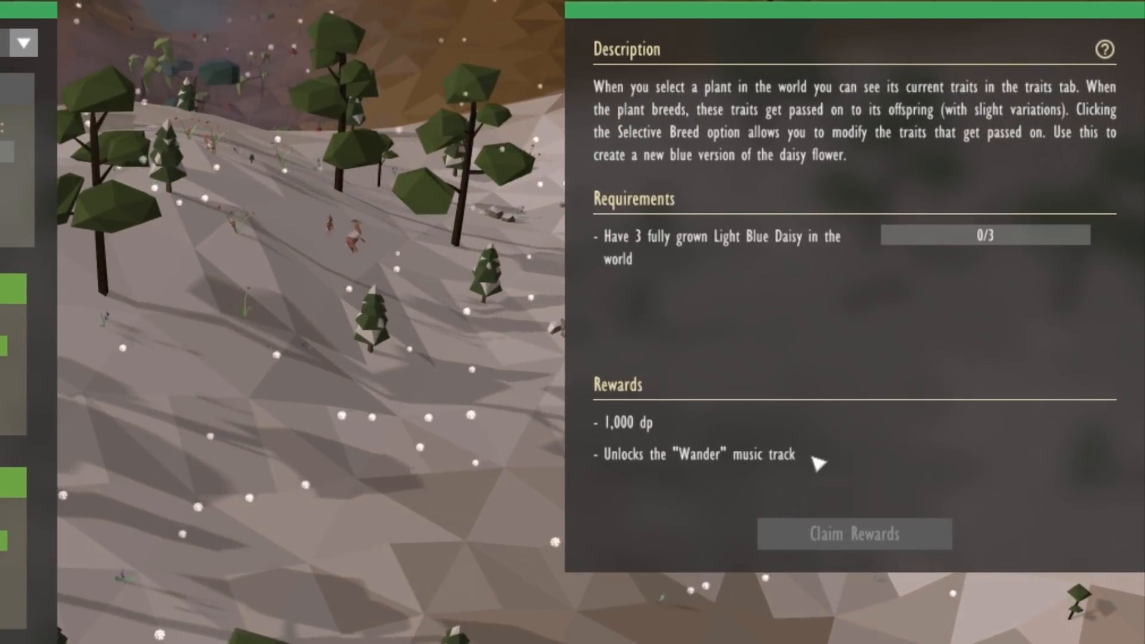
mouse_move(853, 484)
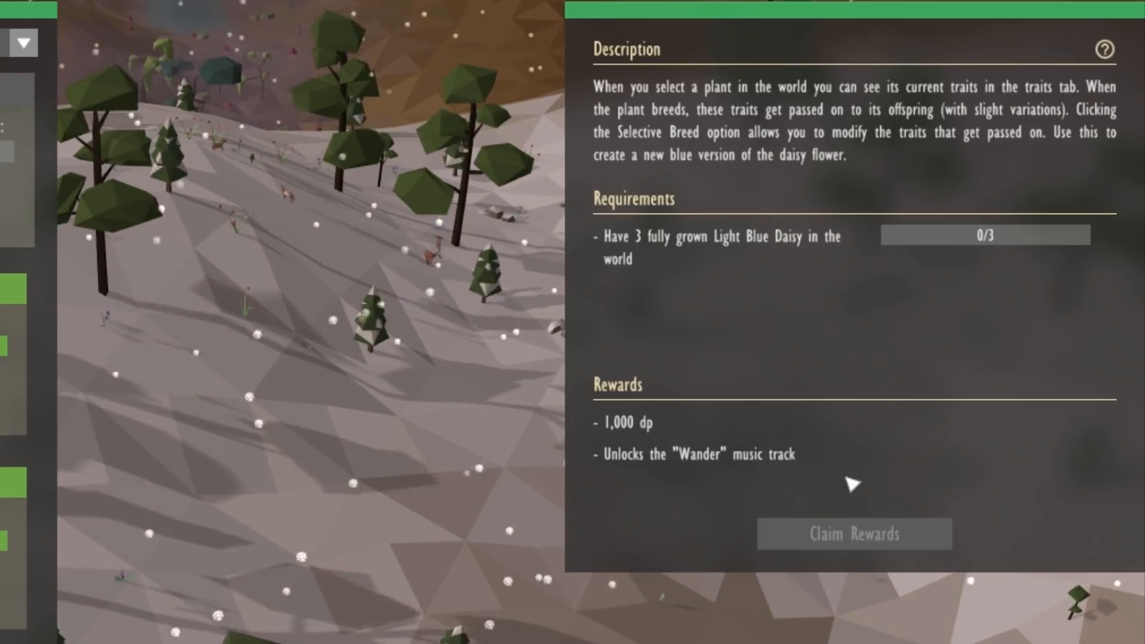